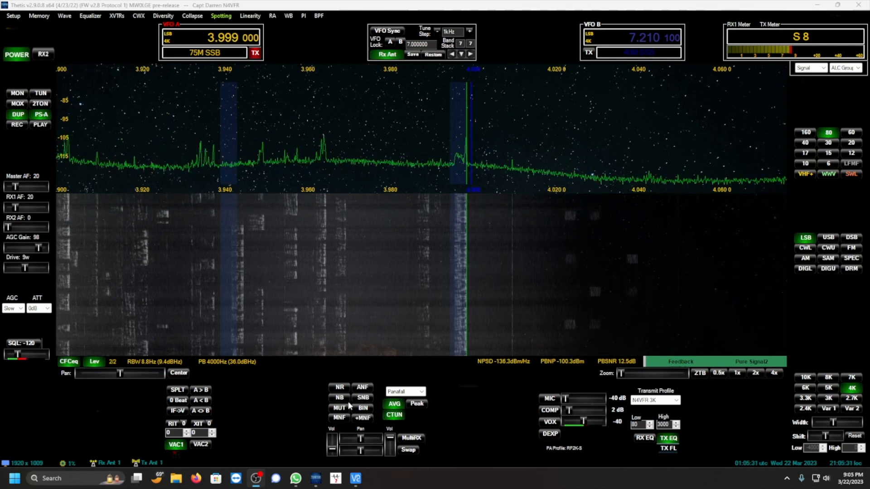
Step: Switch the noise blanker to NB2 while receiving 75m LSB at 3.999 MHz
click(339, 399)
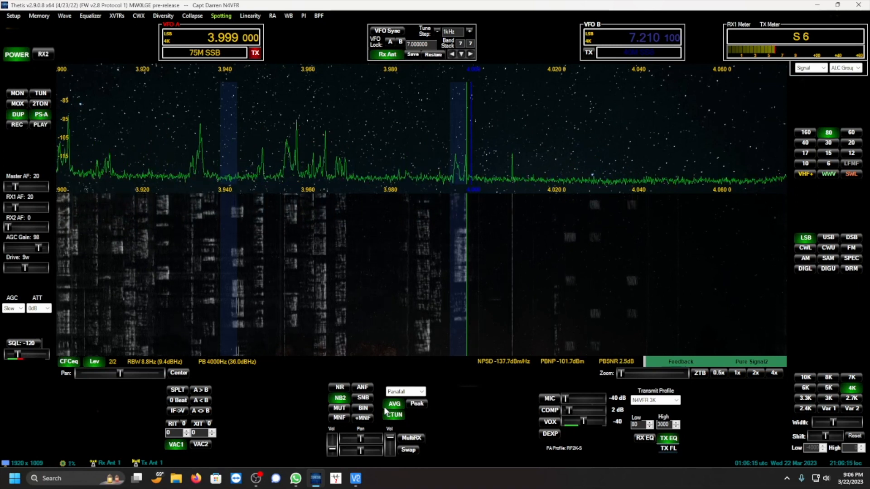
Step: Cycle the noise blanker from NB2 back to off to hear the raw power-line noise
click(339, 398)
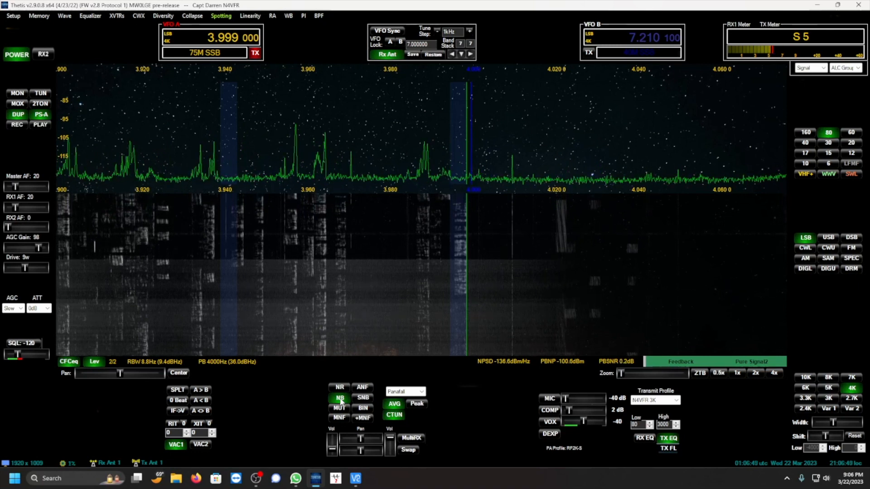
Step: Turn NB2 back on, then toggle the noise blanker once more for comparison
click(340, 399)
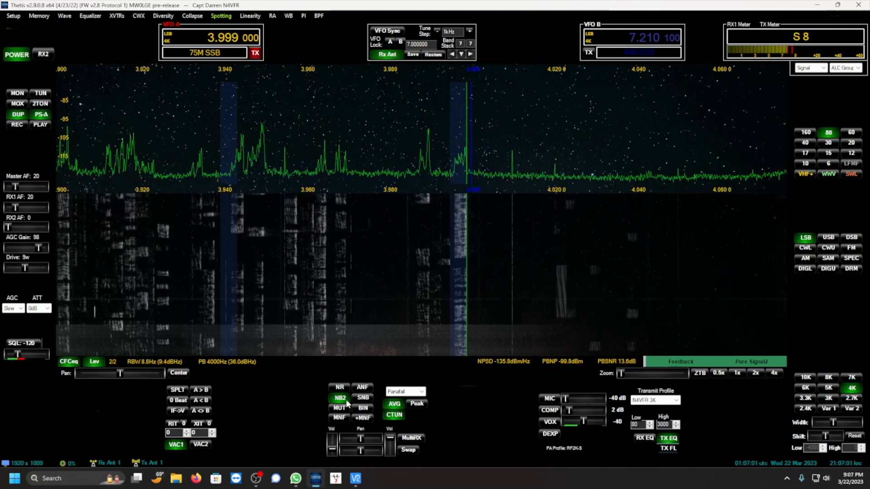
click(340, 397)
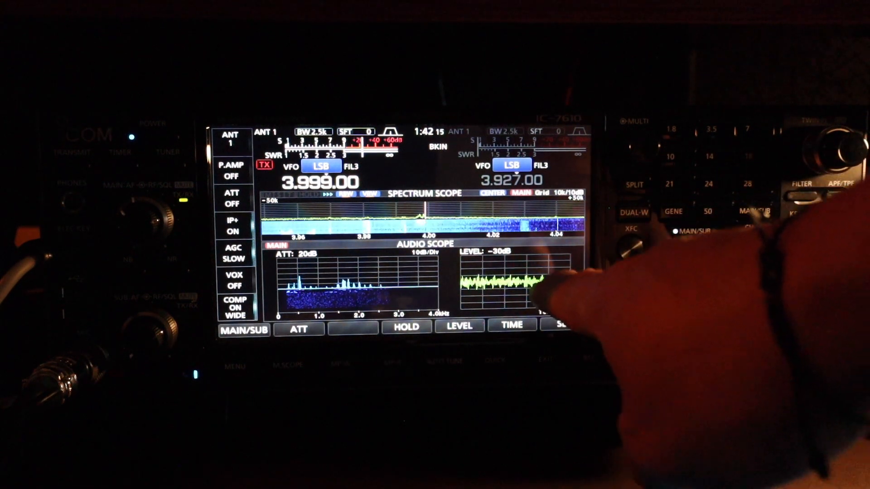
Step: Show the 3.999 MHz LSB noise on the IC-7610 audio scope within the 3.700–4.200 MHz span
click(234, 366)
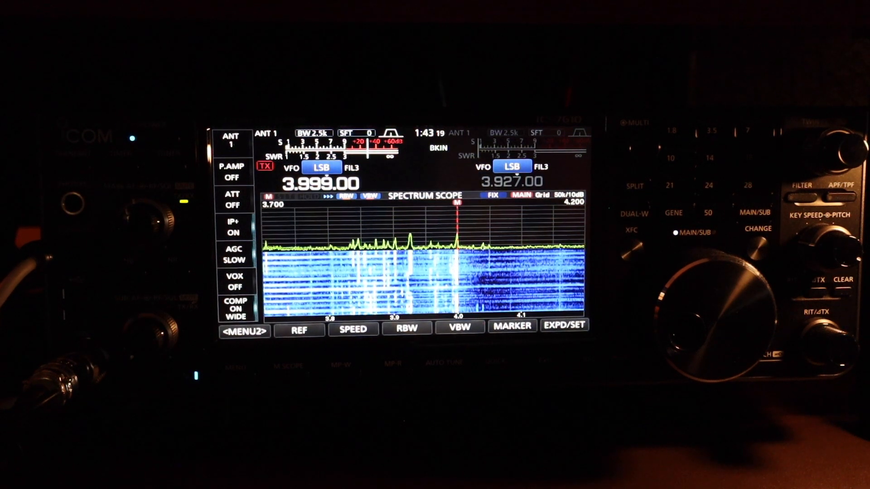
Step: Enable the IC-7610 noise blanker and show its Level 52%, Depth 5, Width 66 settings
click(565, 325)
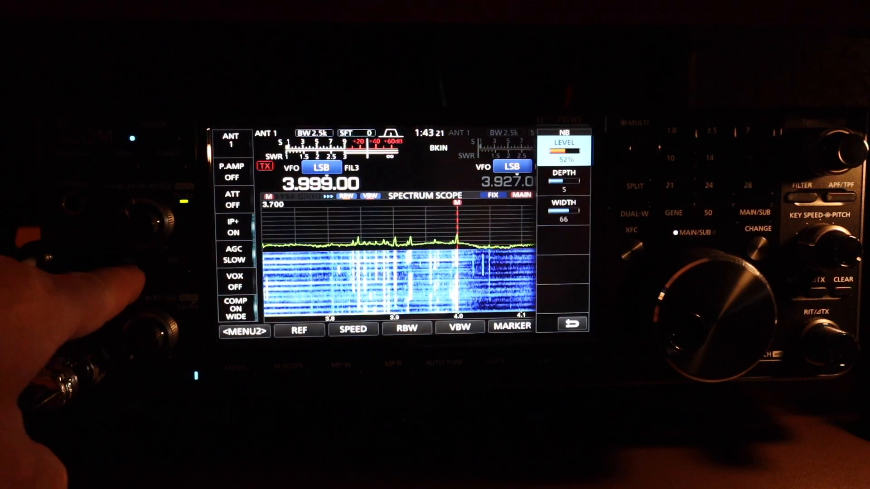